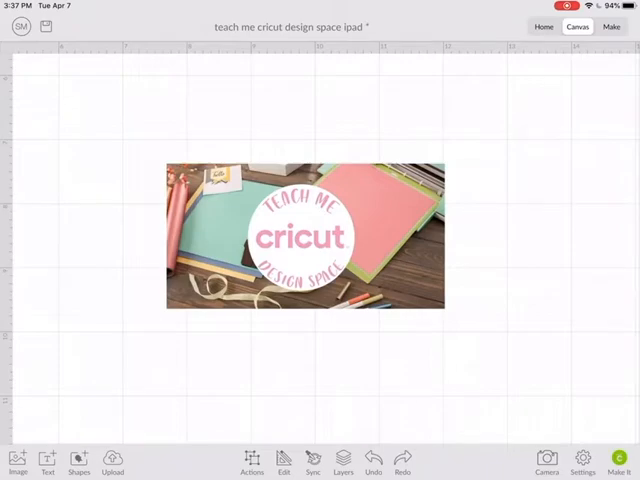
- Exit Cricut Design Space to the iPad home screen
key(home)
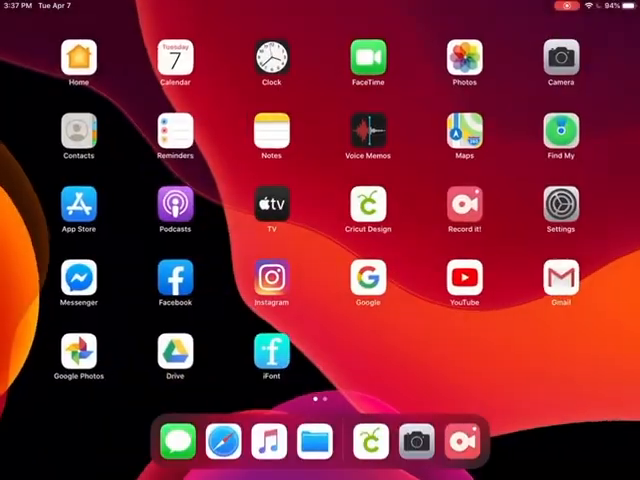
click(368, 204)
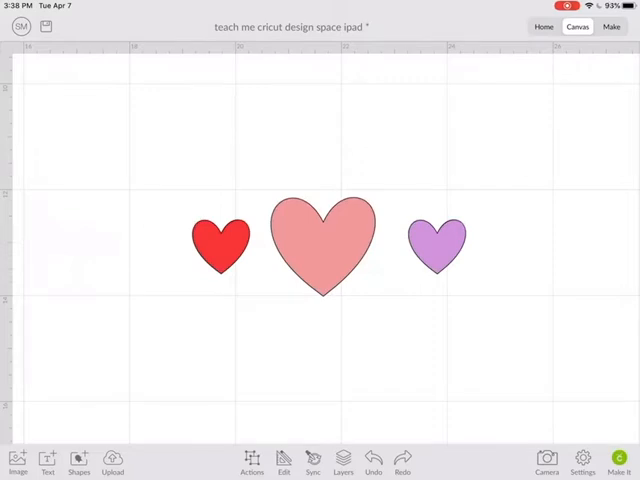
click(342, 463)
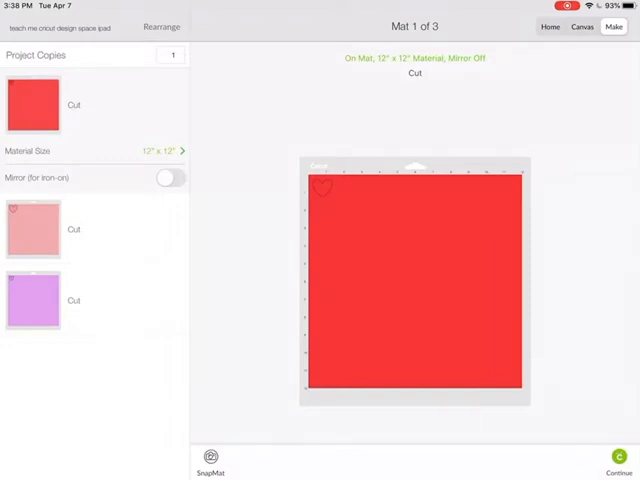
click(581, 27)
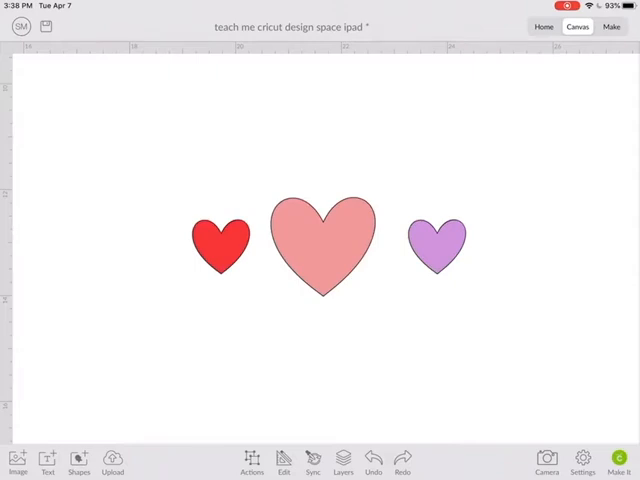
- Sync the red, pink and purple hearts to one pink and preview the mat
click(343, 462)
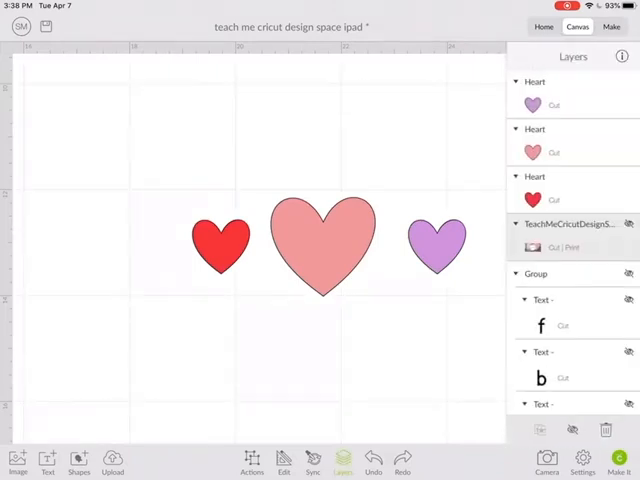
click(313, 463)
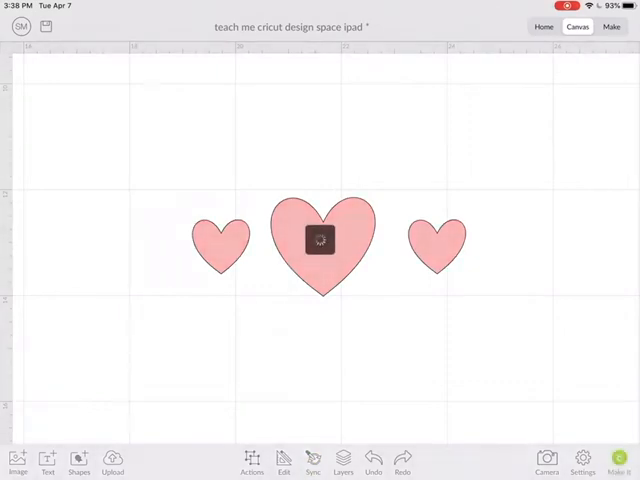
click(611, 26)
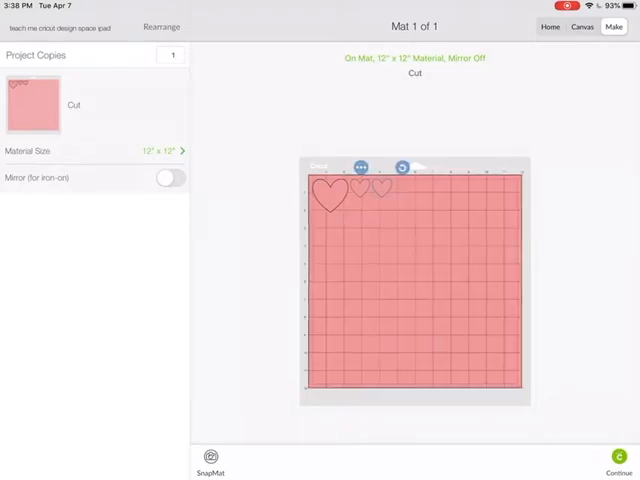
- Drag a heart to a new position on the Mat 1 of 1 preview
drag(383, 188, 505, 193)
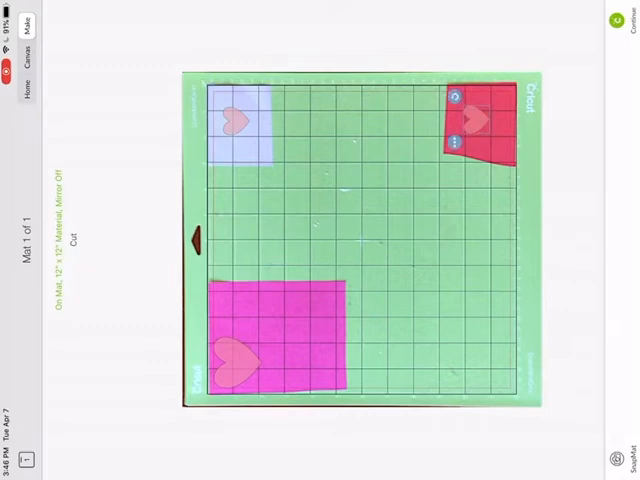
- Confirm the hearts' placement over the SnapMat cardstock photo
click(611, 20)
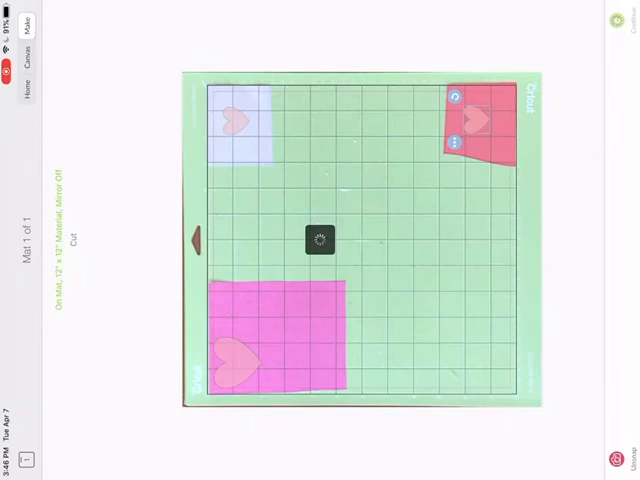